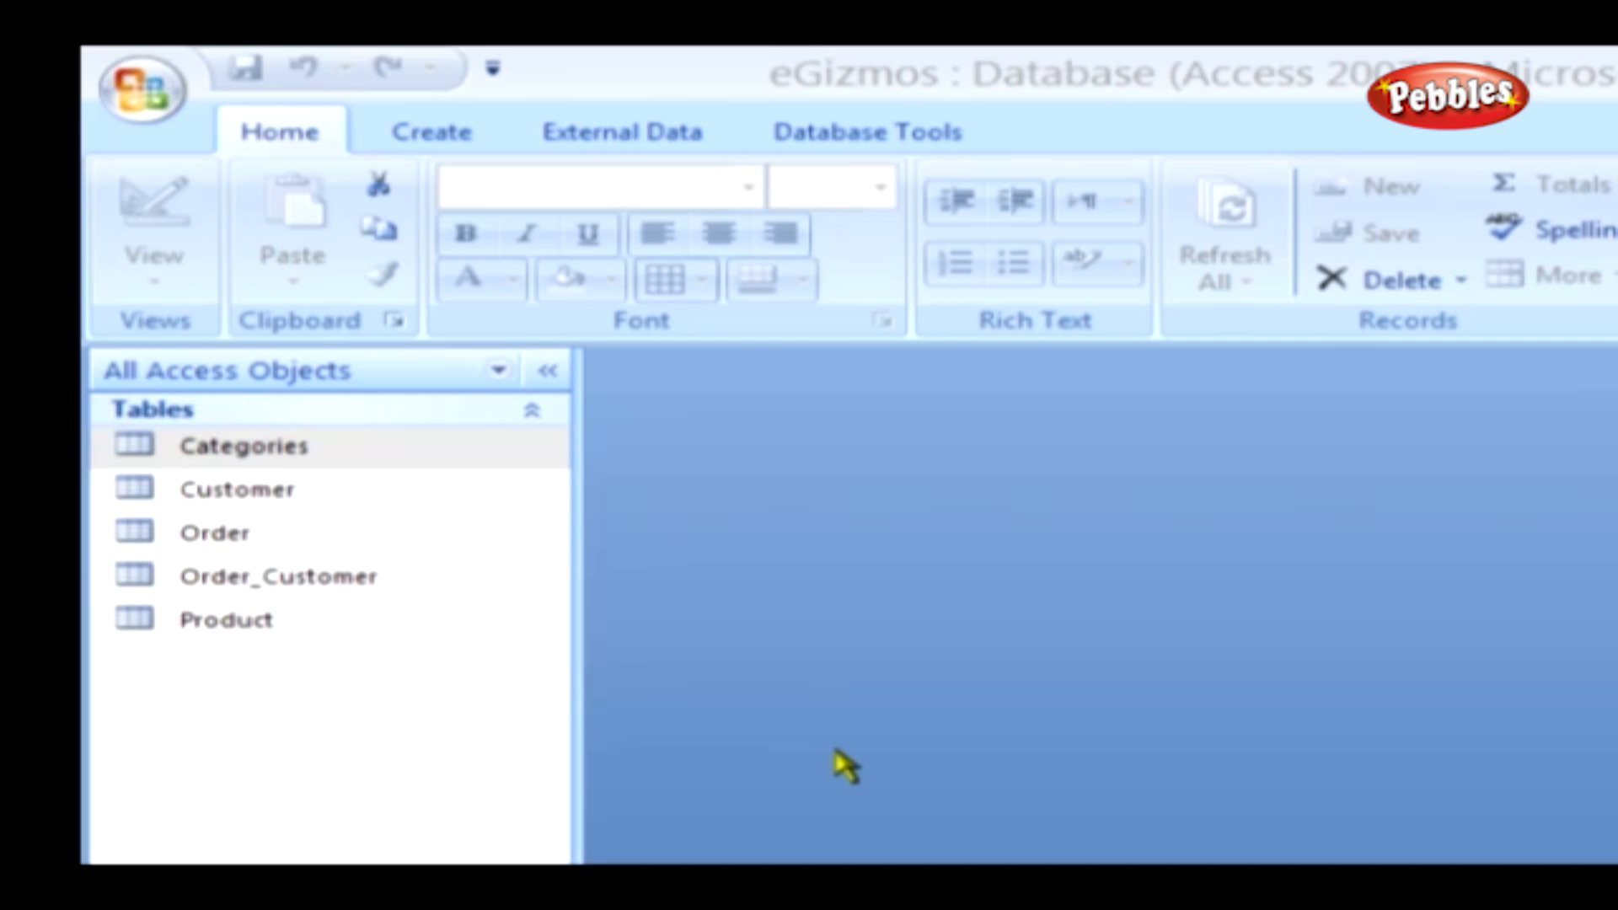
Step: Open the Categories table and show its six fields in Design View
left_click(242, 445)
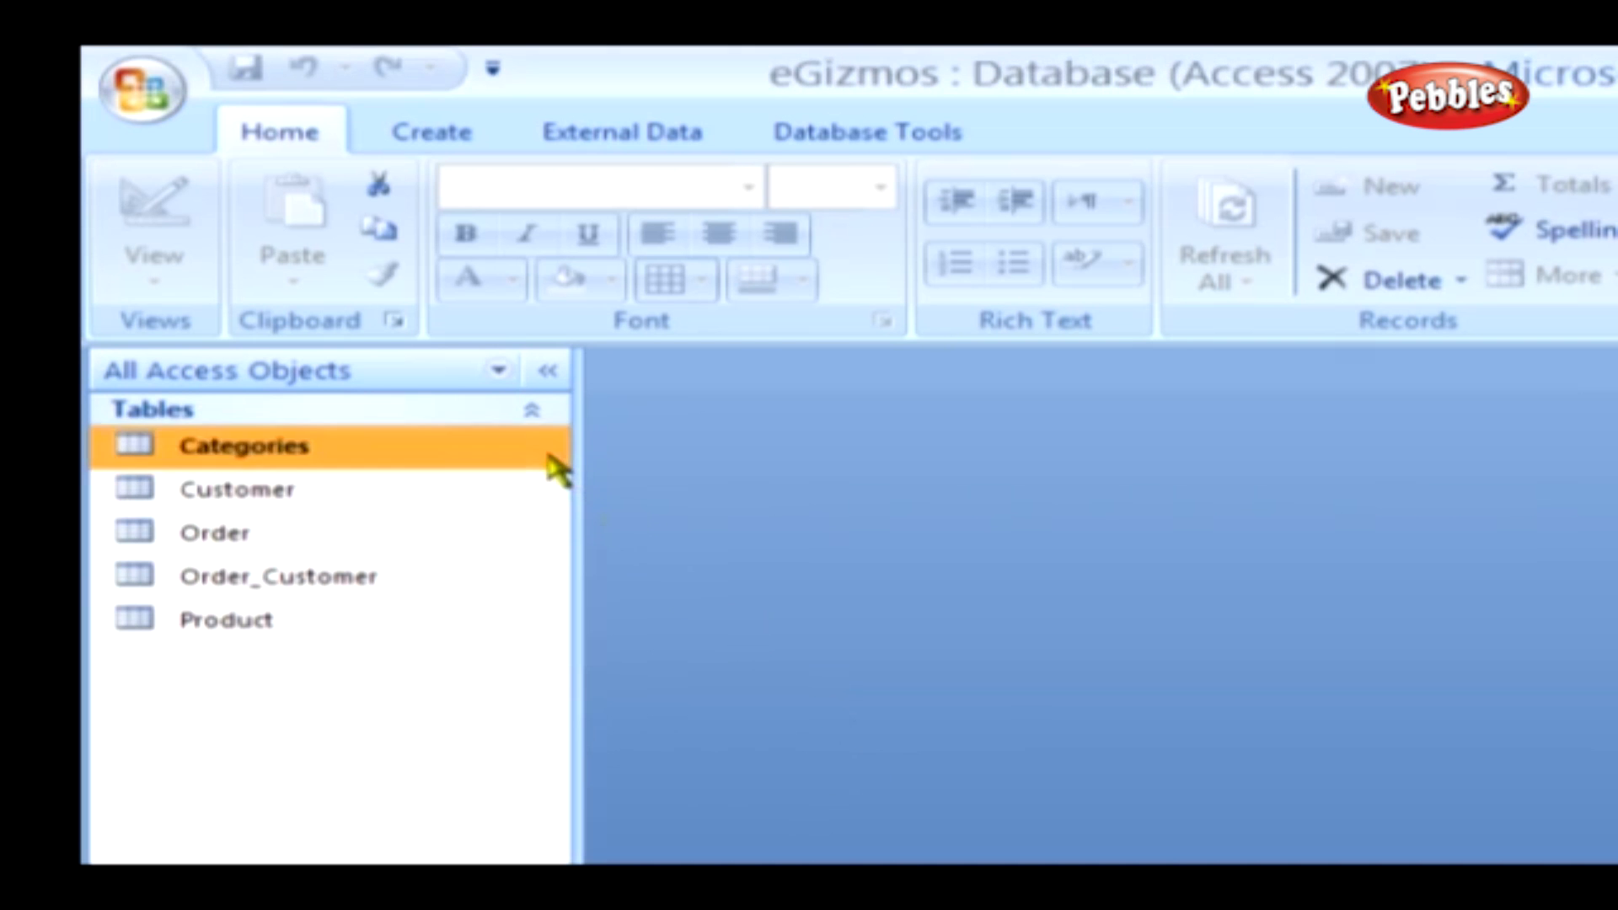
double_click(242, 445)
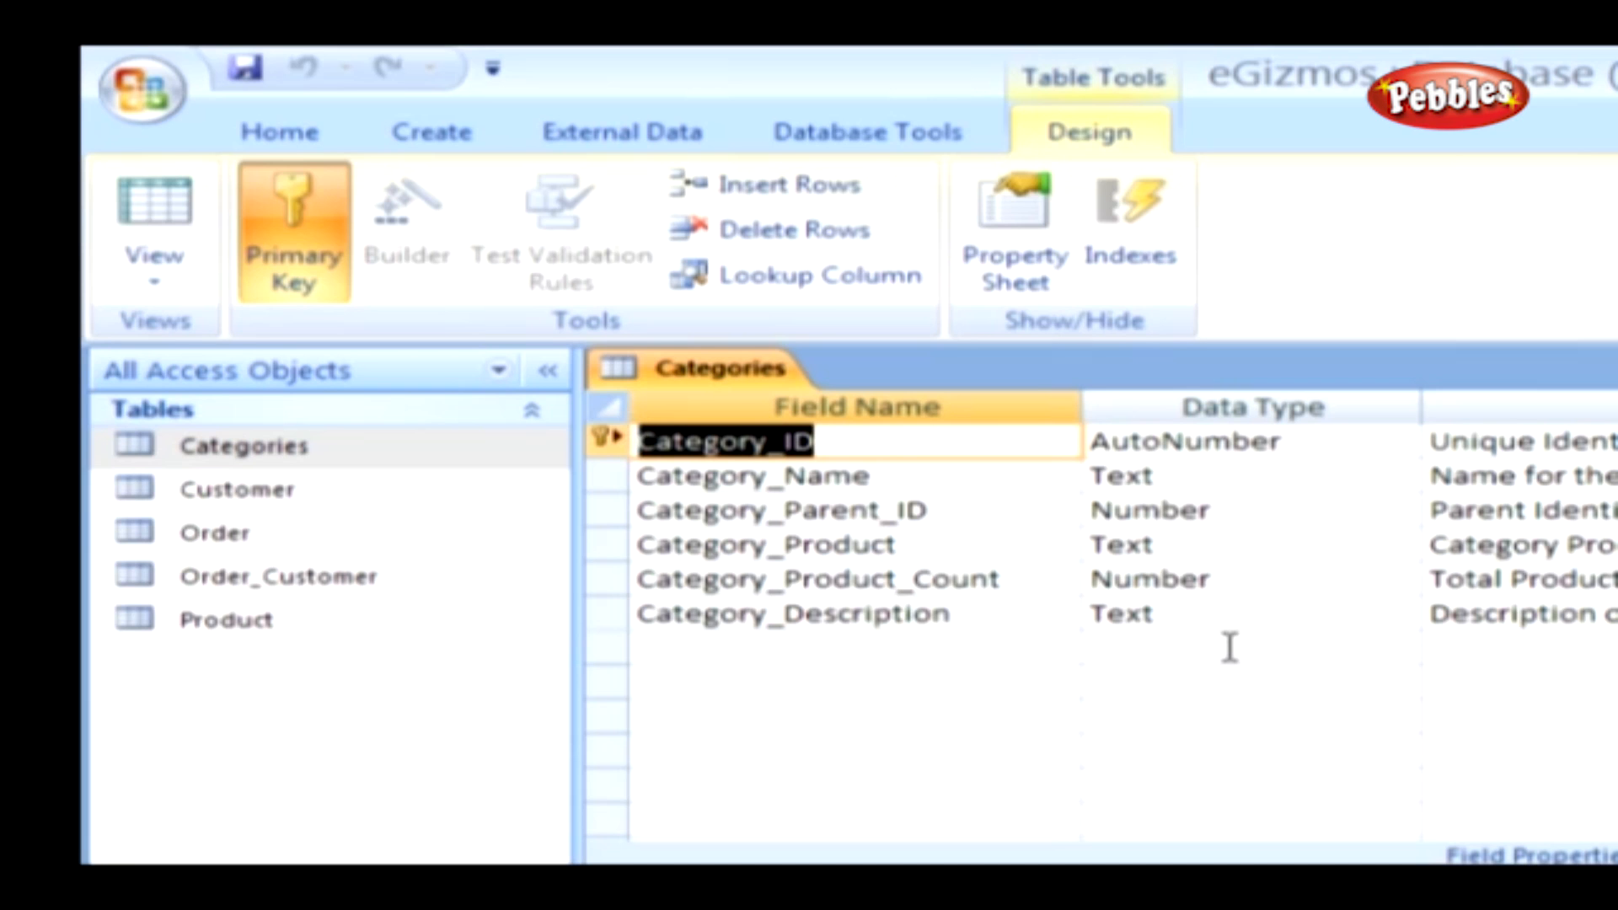
mouse_move(1119, 563)
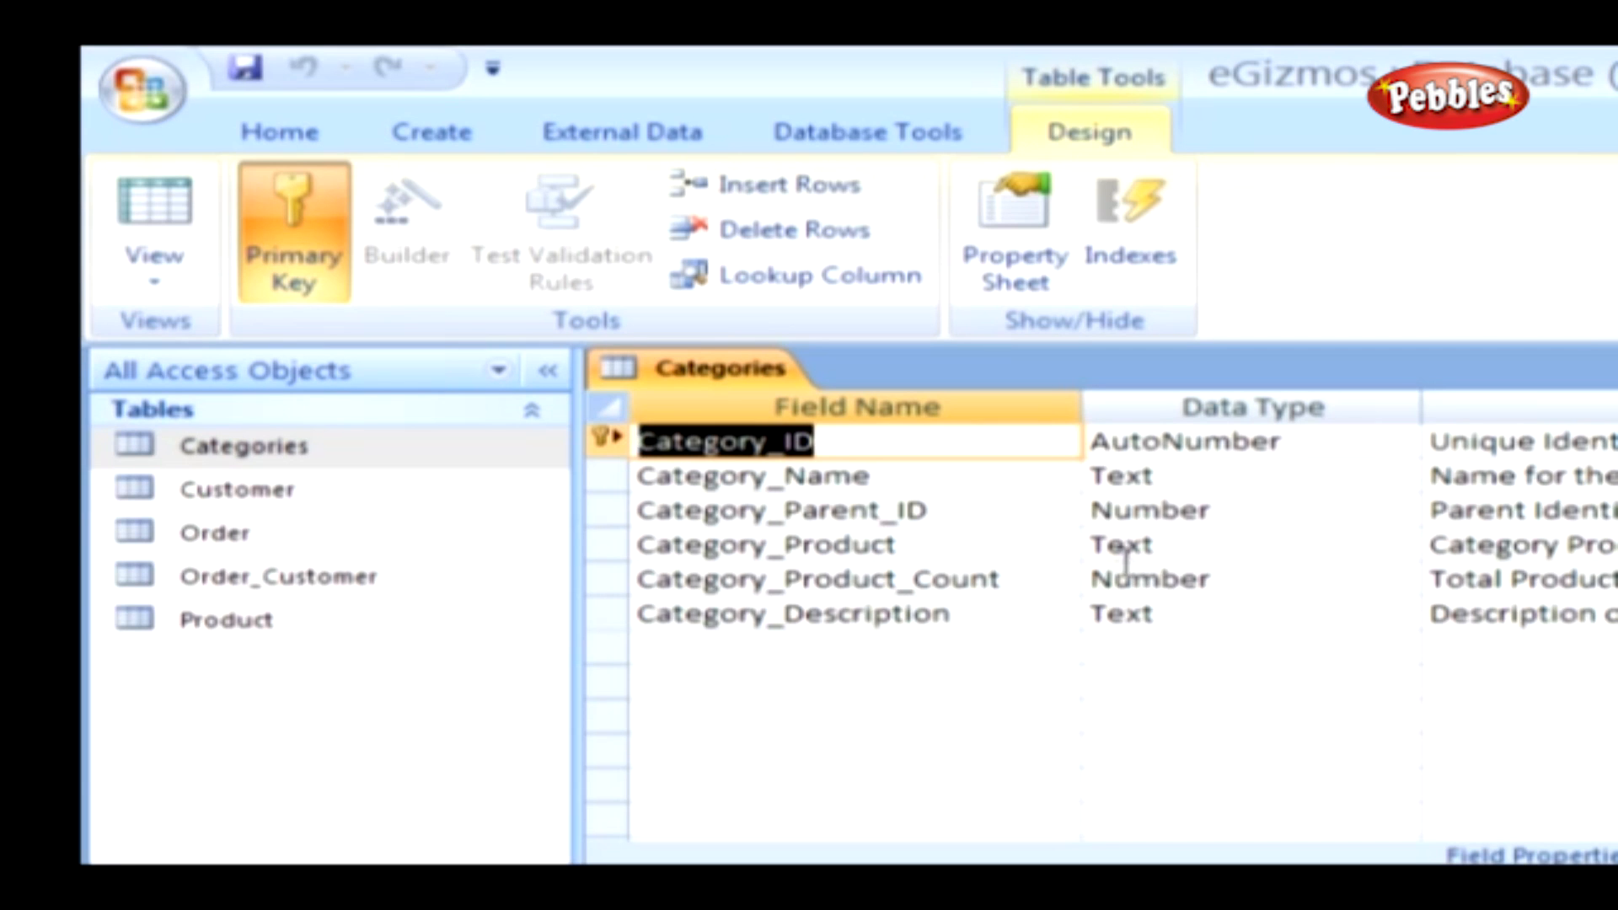
mouse_move(1026, 511)
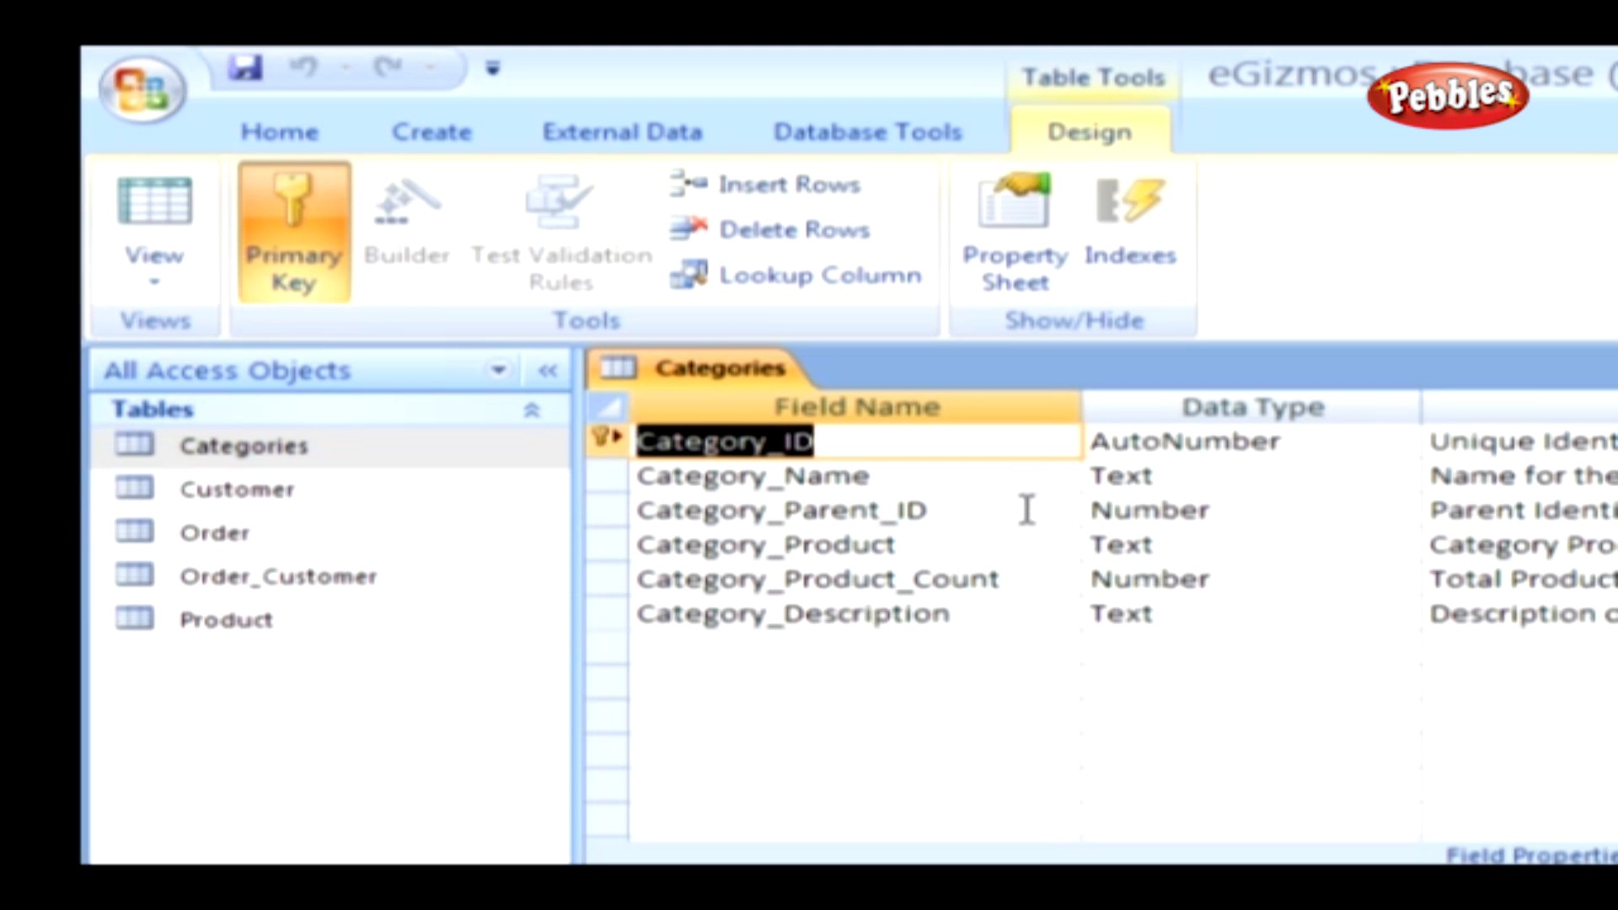
Step: Select Category_Parent_ID and enter 'Parent Category' as its Caption property
left_click(778, 508)
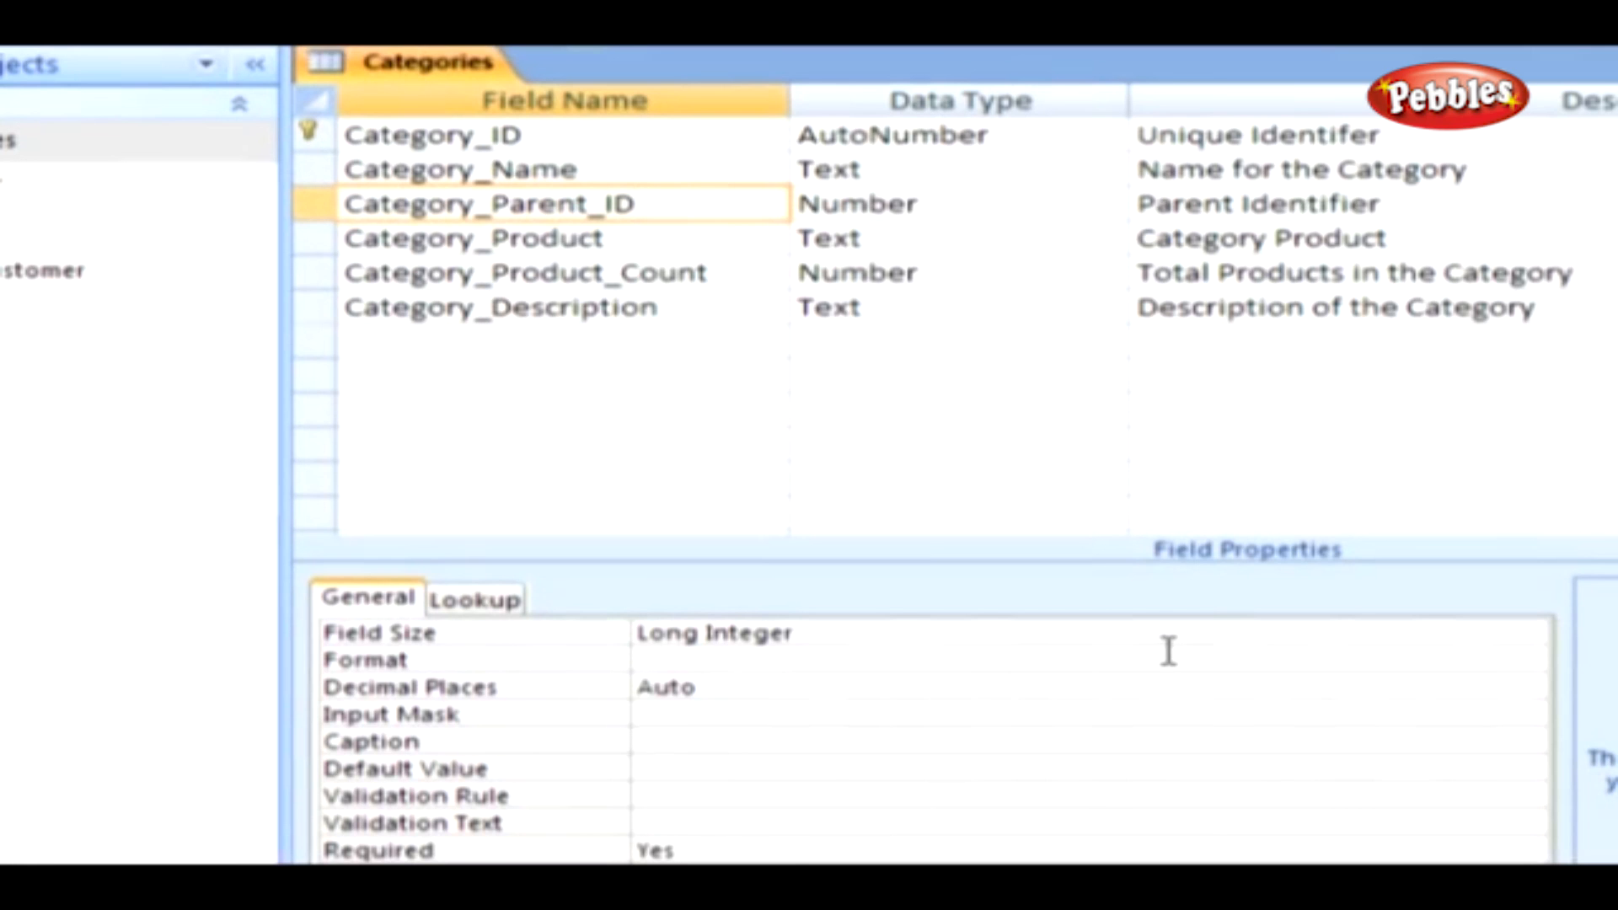
type("Parent Cate")
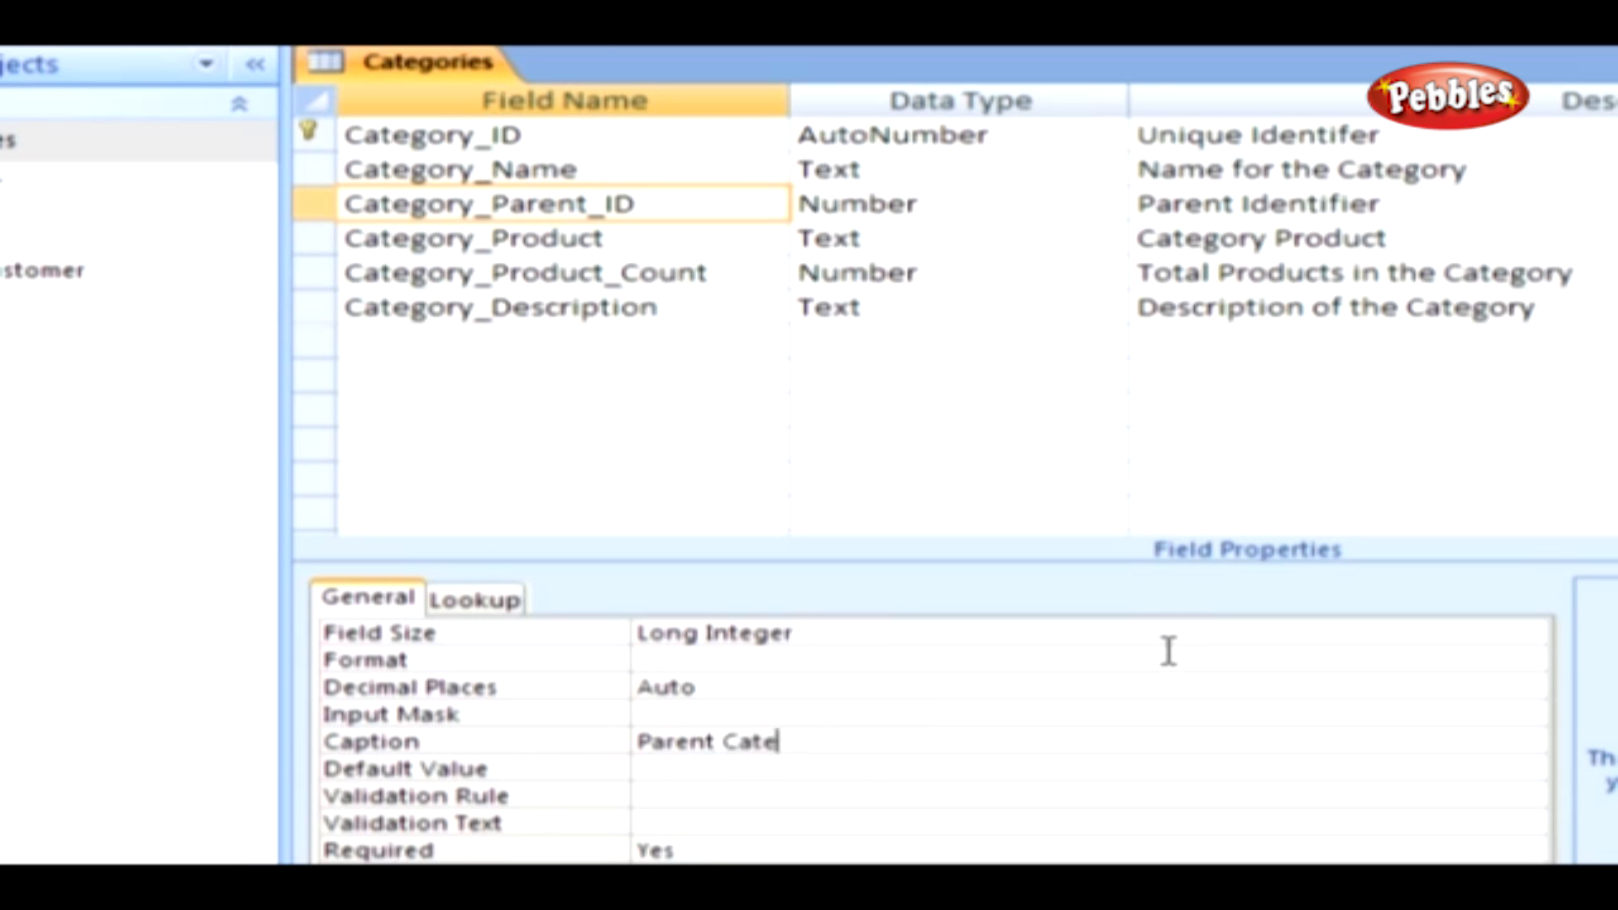
type("gory")
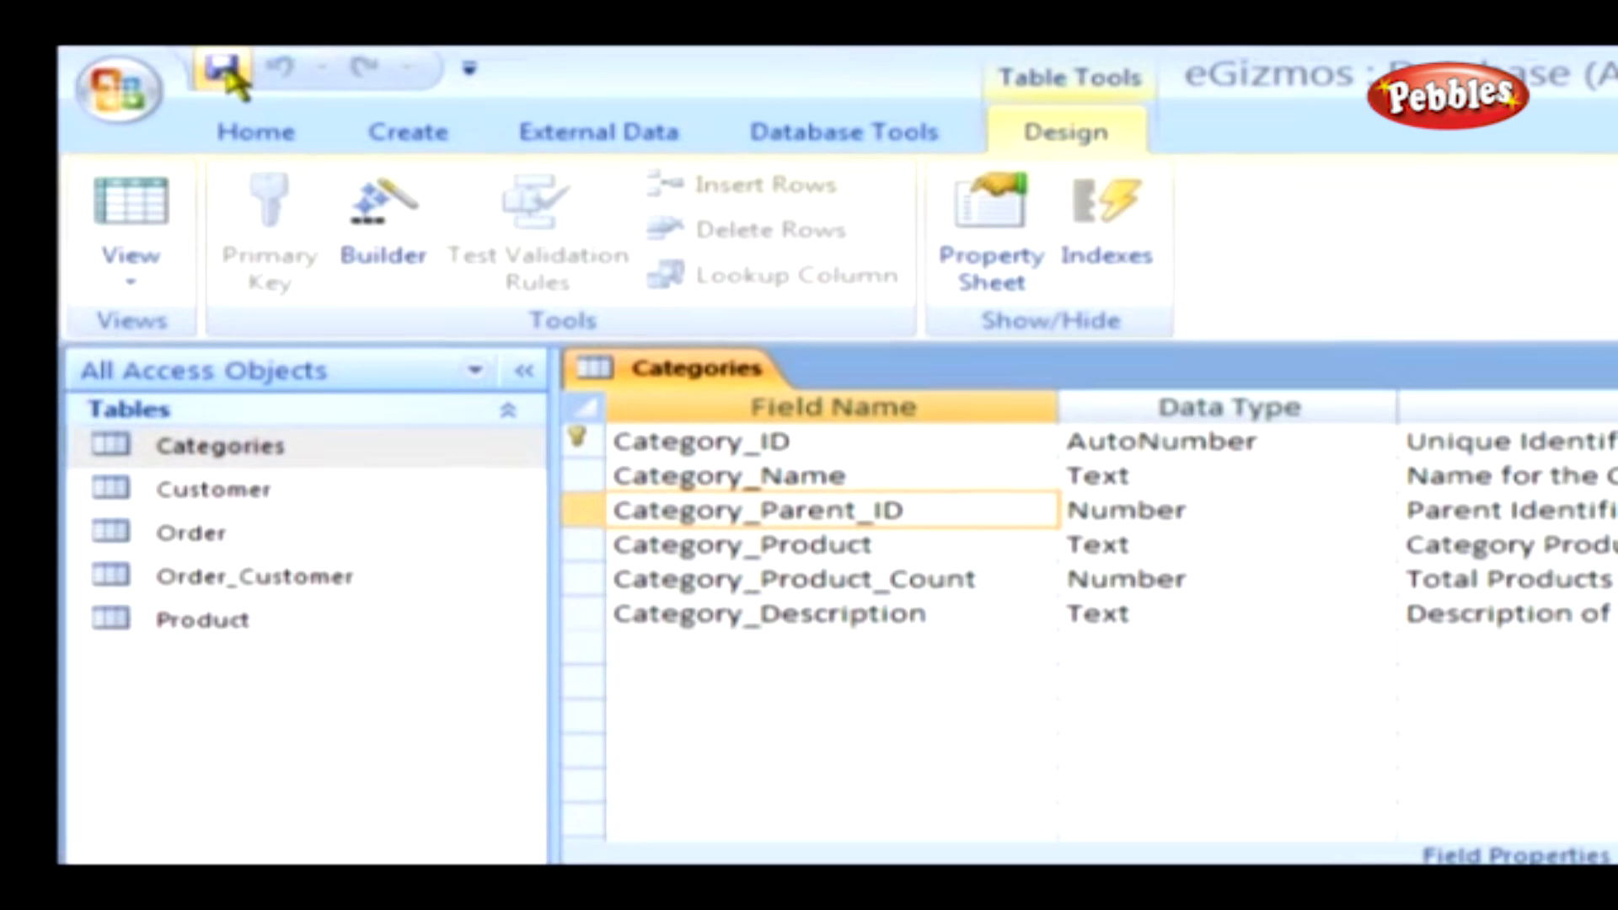
mouse_move(1545, 270)
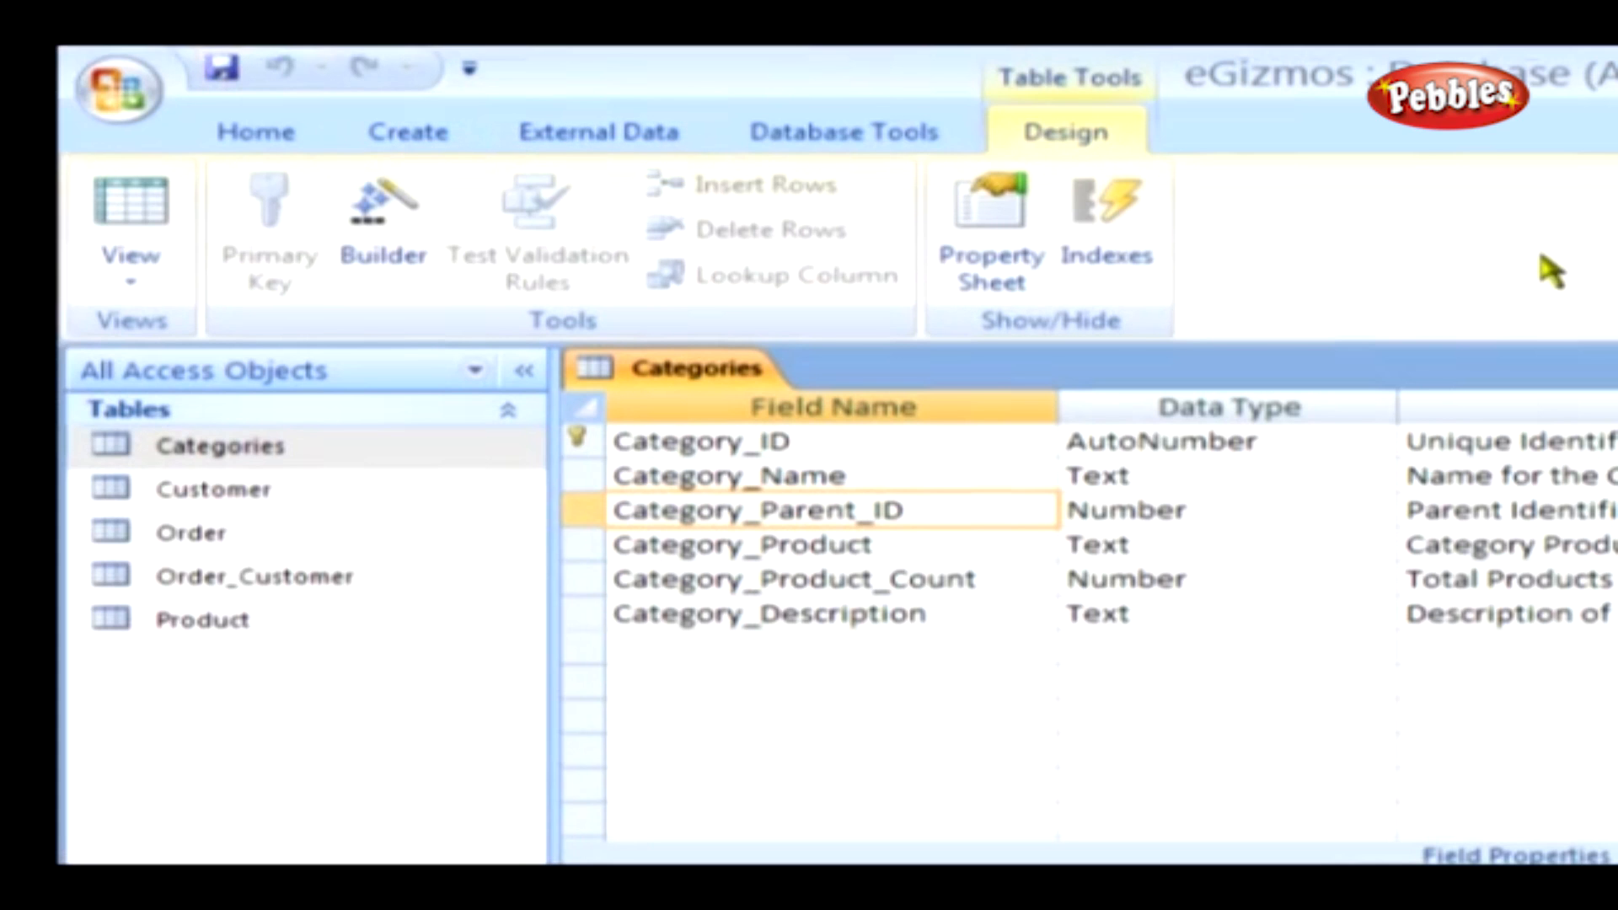